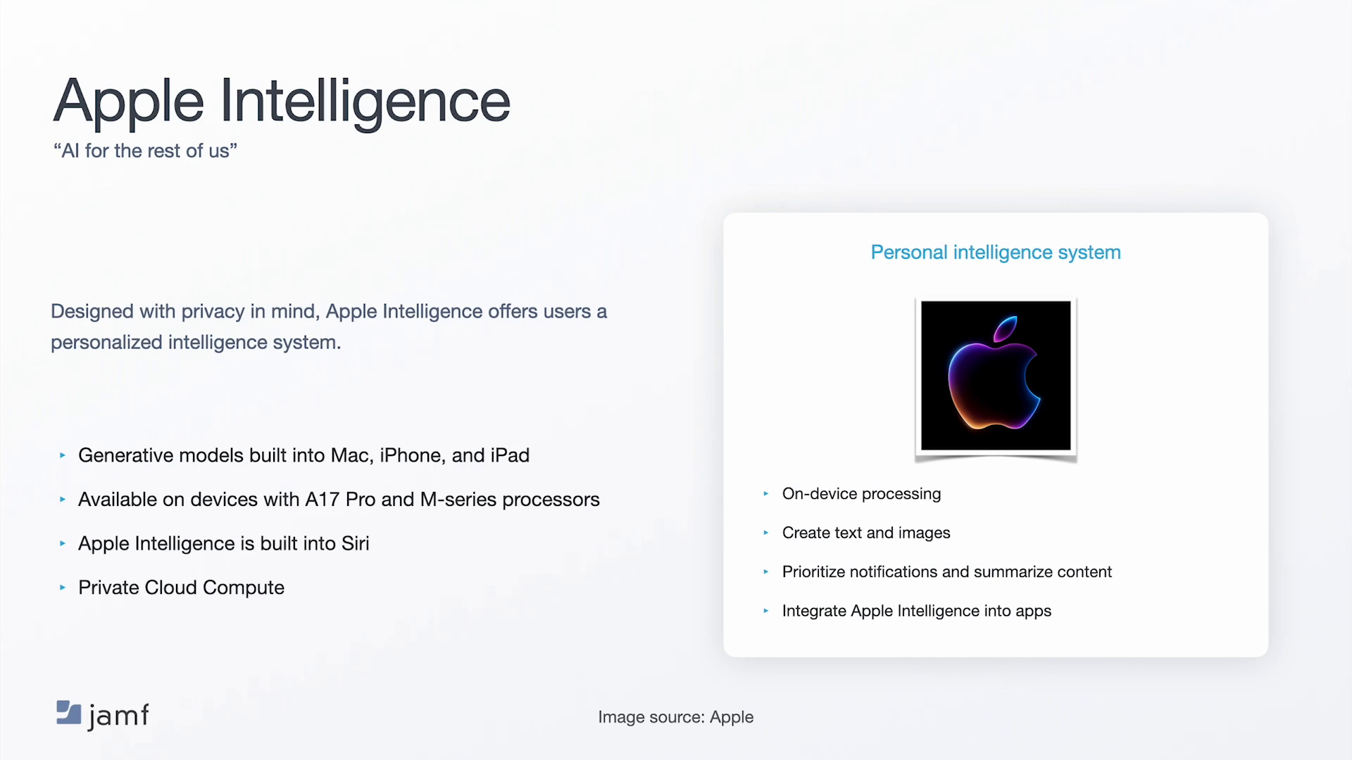
key("Right")
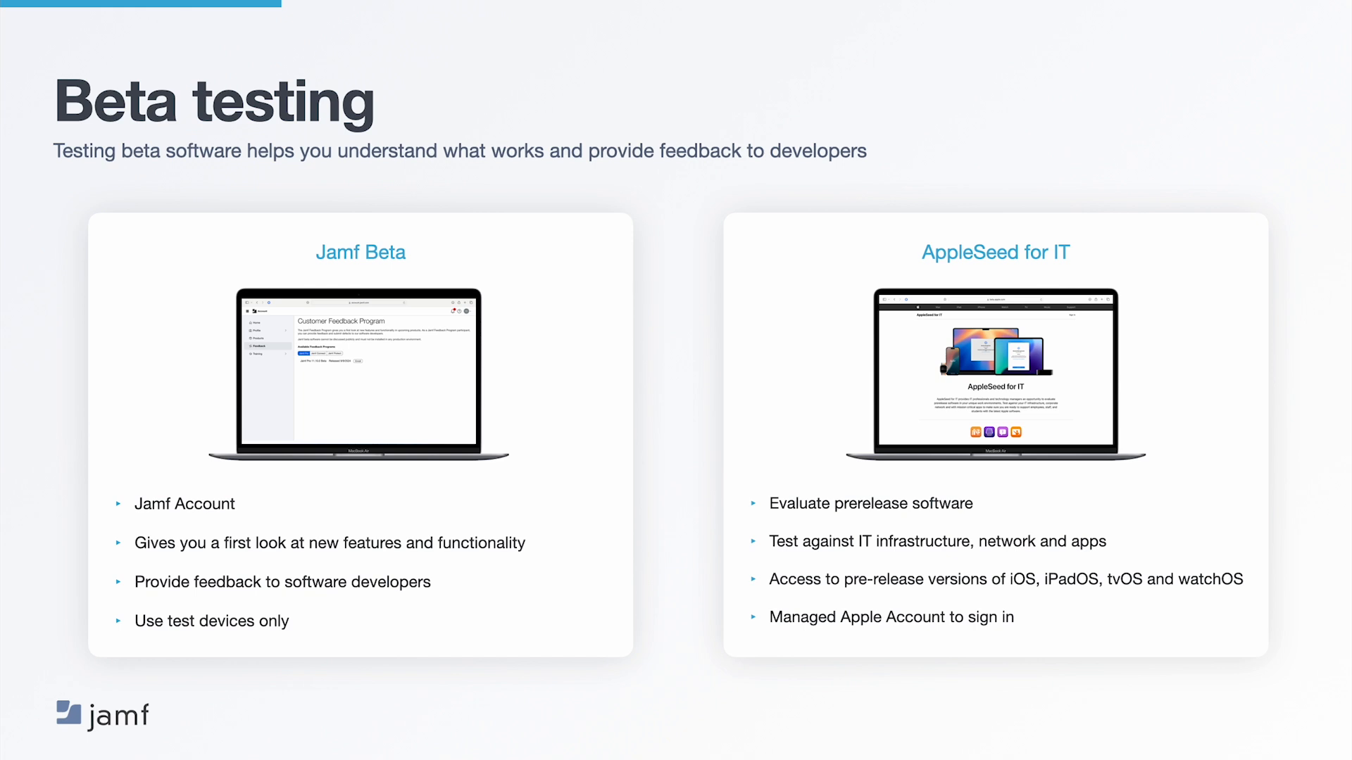
key("Right")
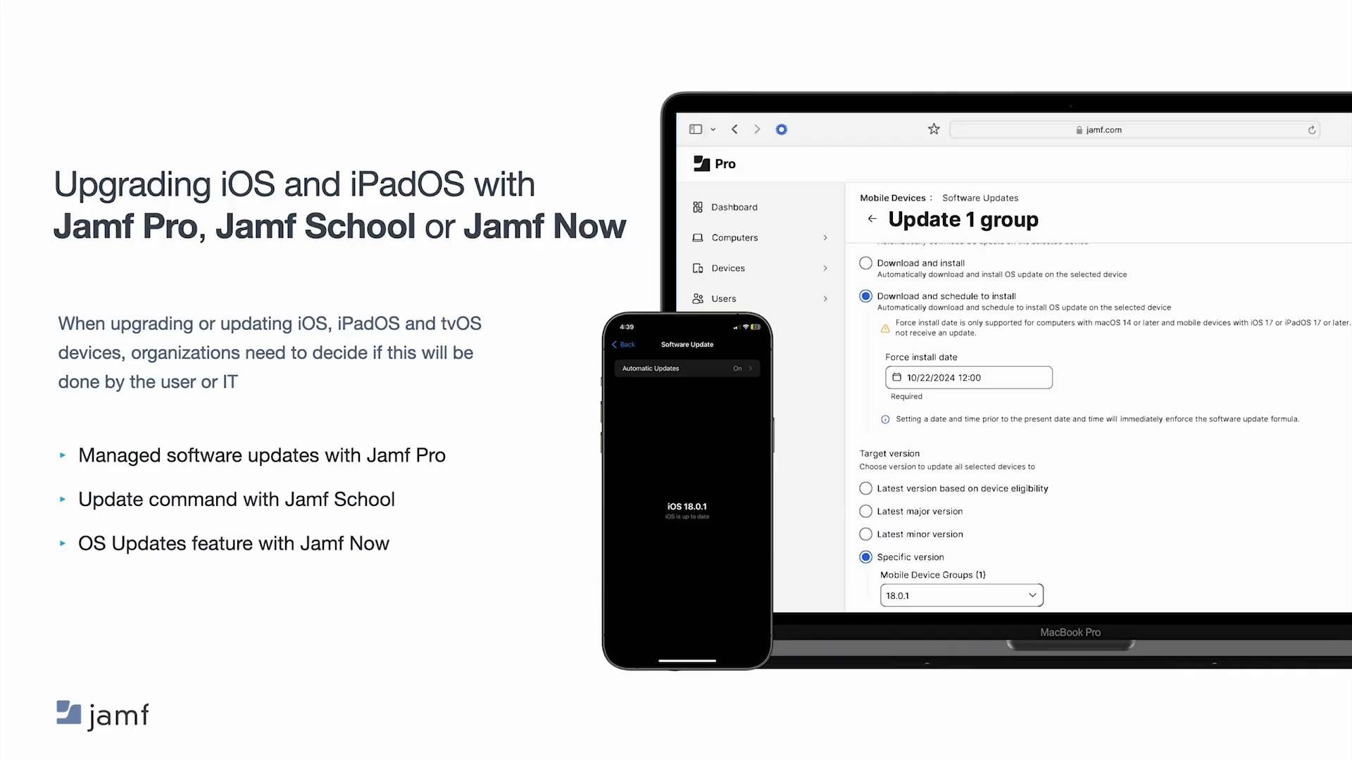